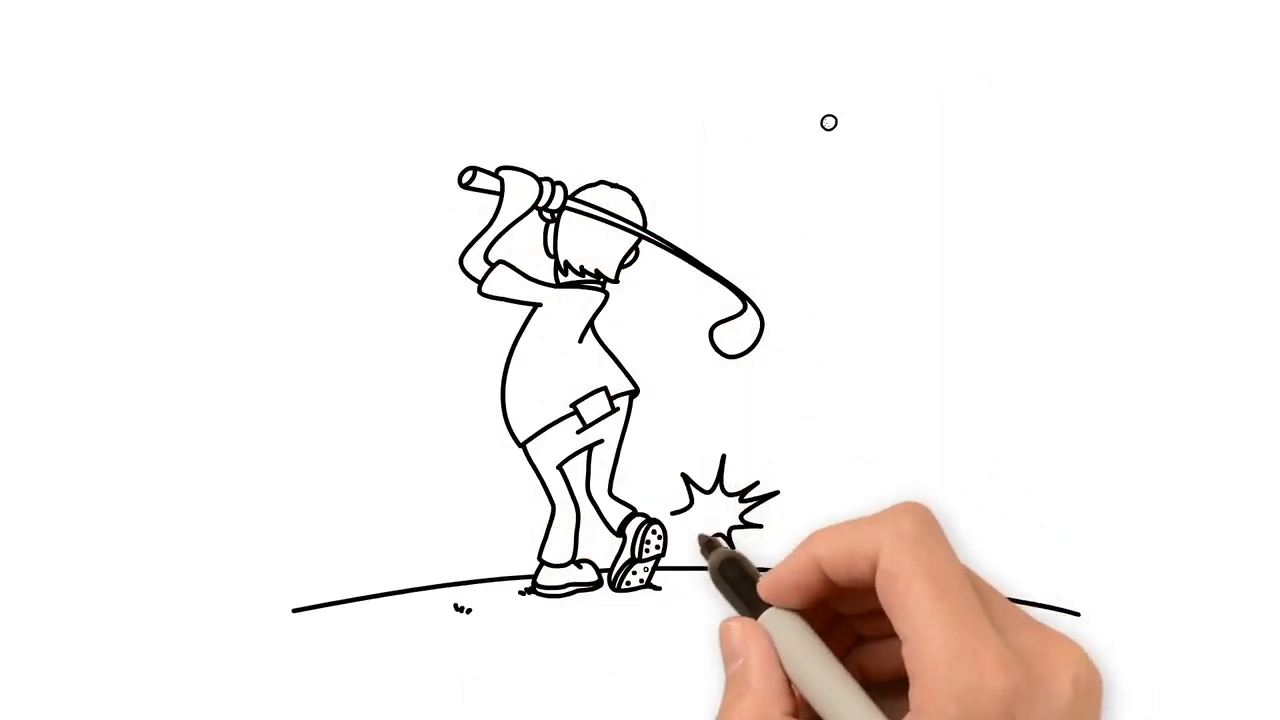
mouse_move(960, 230)
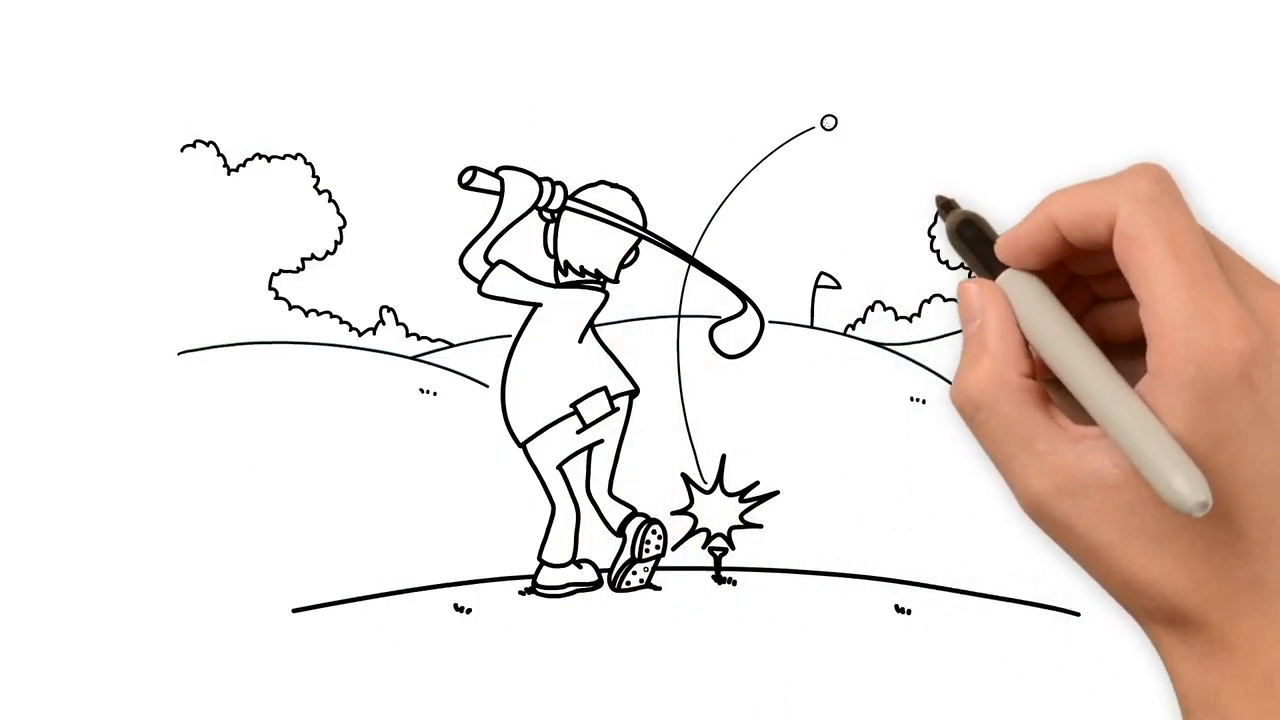